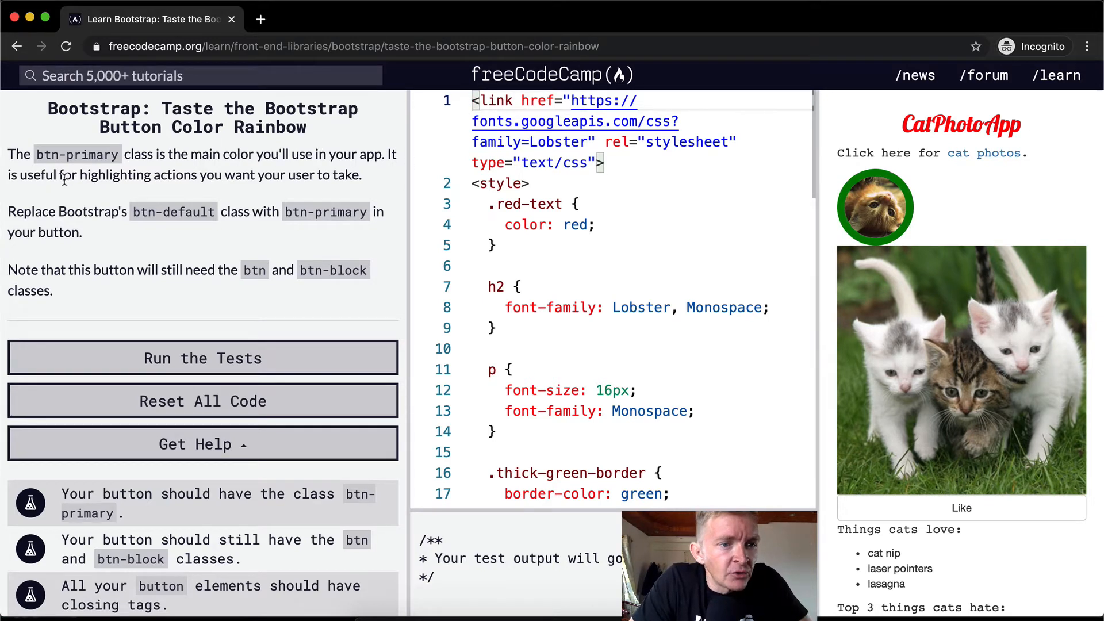
mouse_move(275, 169)
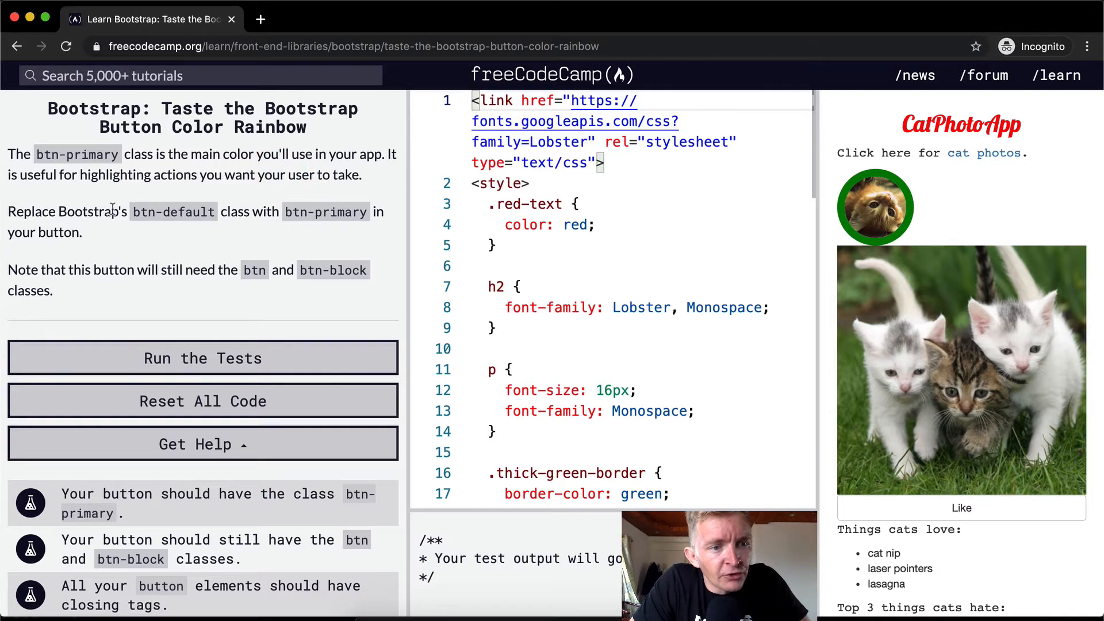
mouse_move(139, 252)
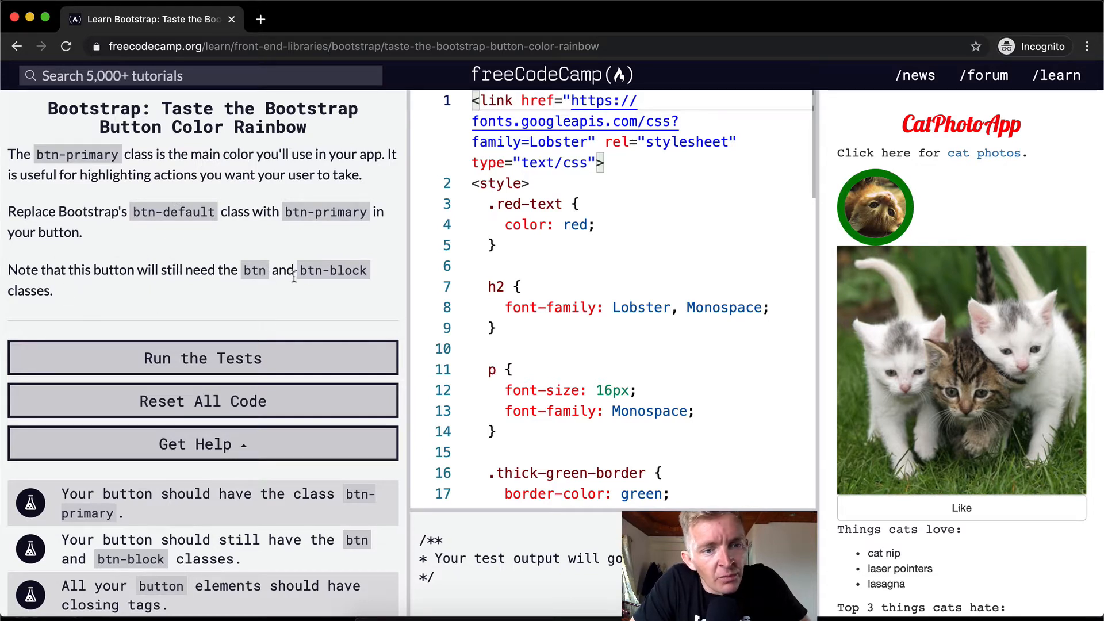
mouse_move(274, 324)
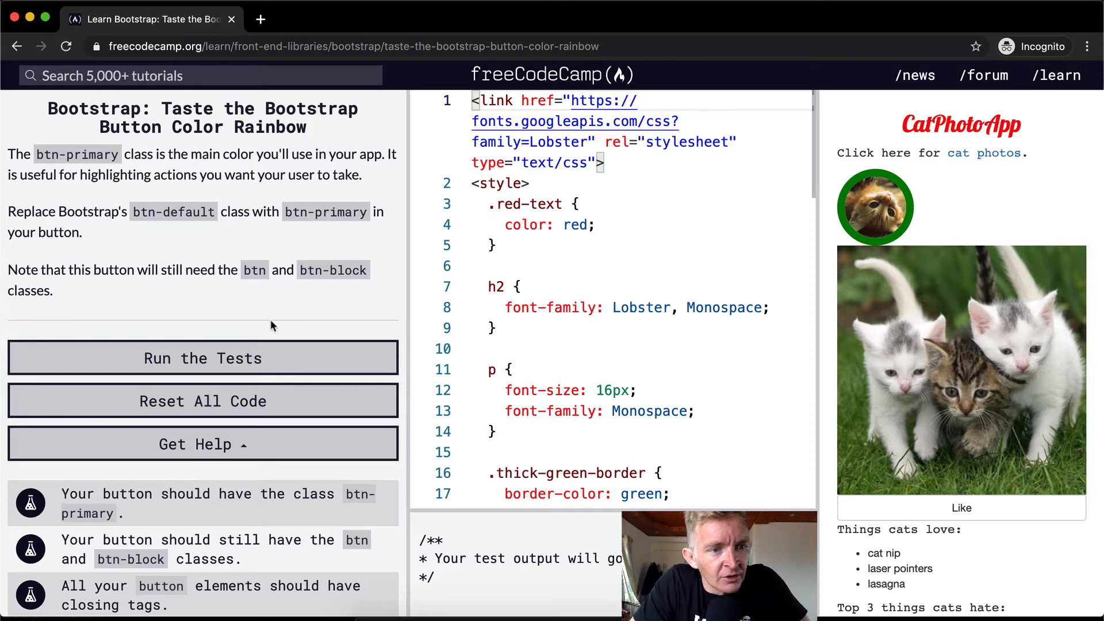
Step: Highlight btn-primary in the instructions and scroll the editor to the Like button's line
drag(59, 211, 250, 212)
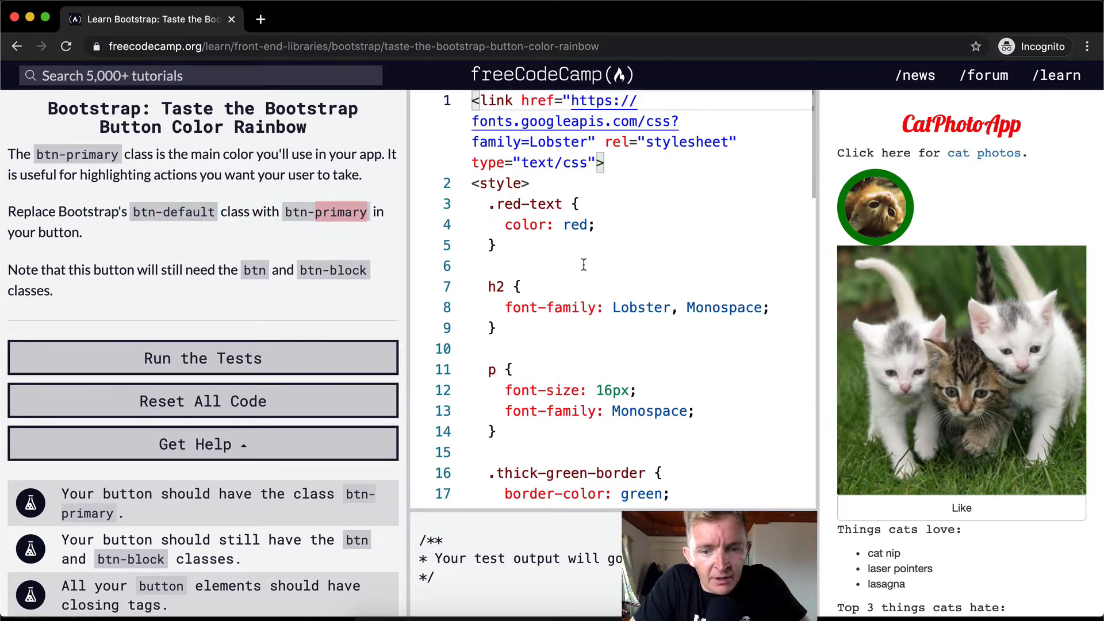
scroll(down, 3)
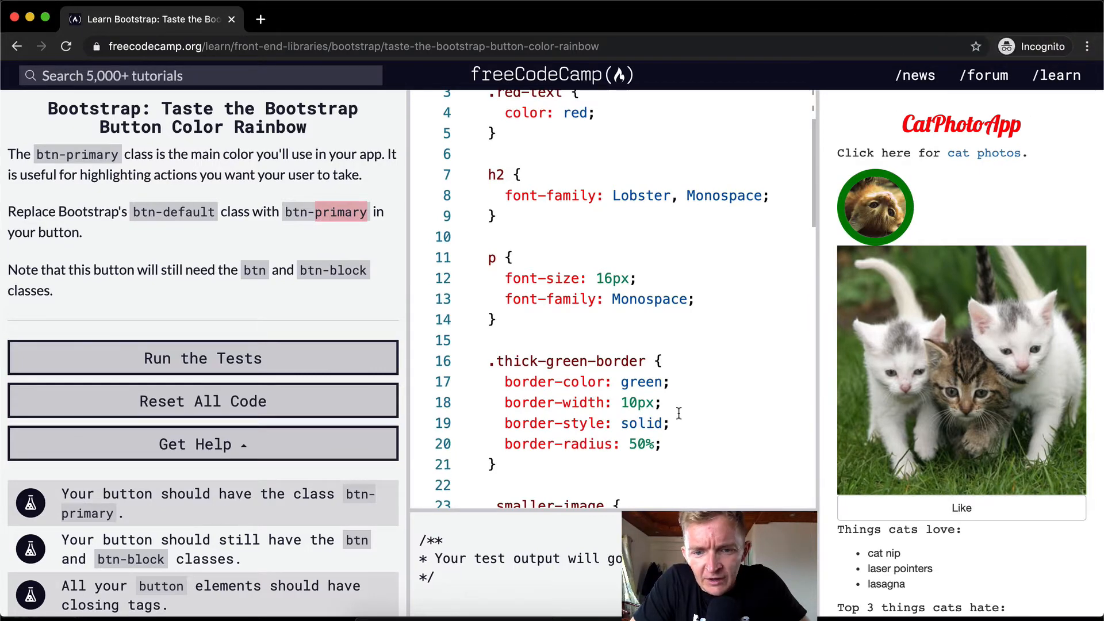
scroll(down, 3)
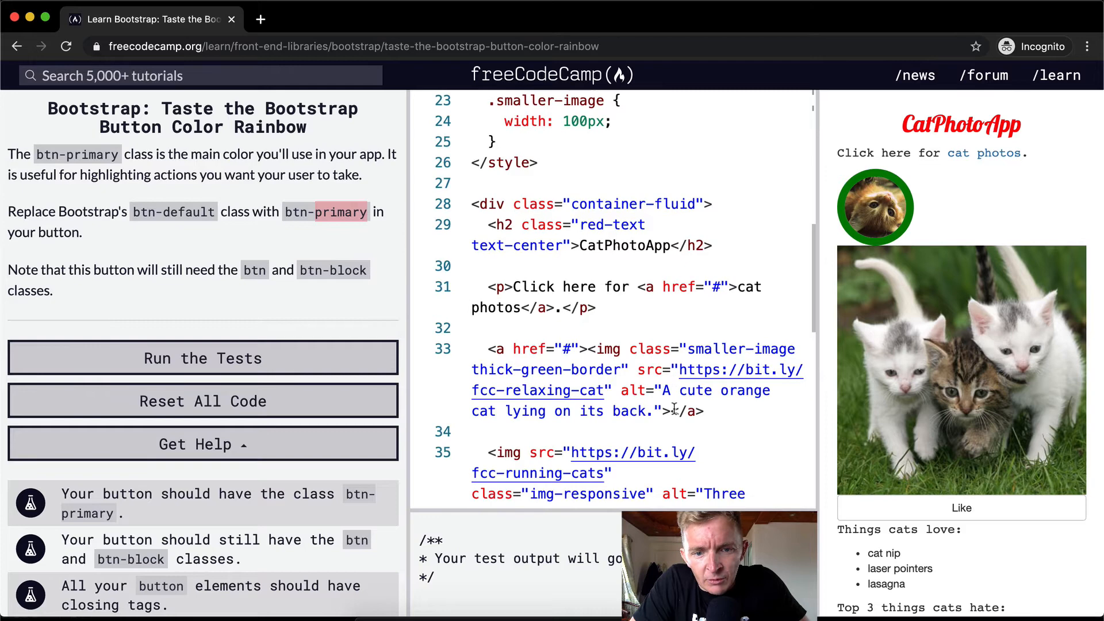
scroll(down, 3)
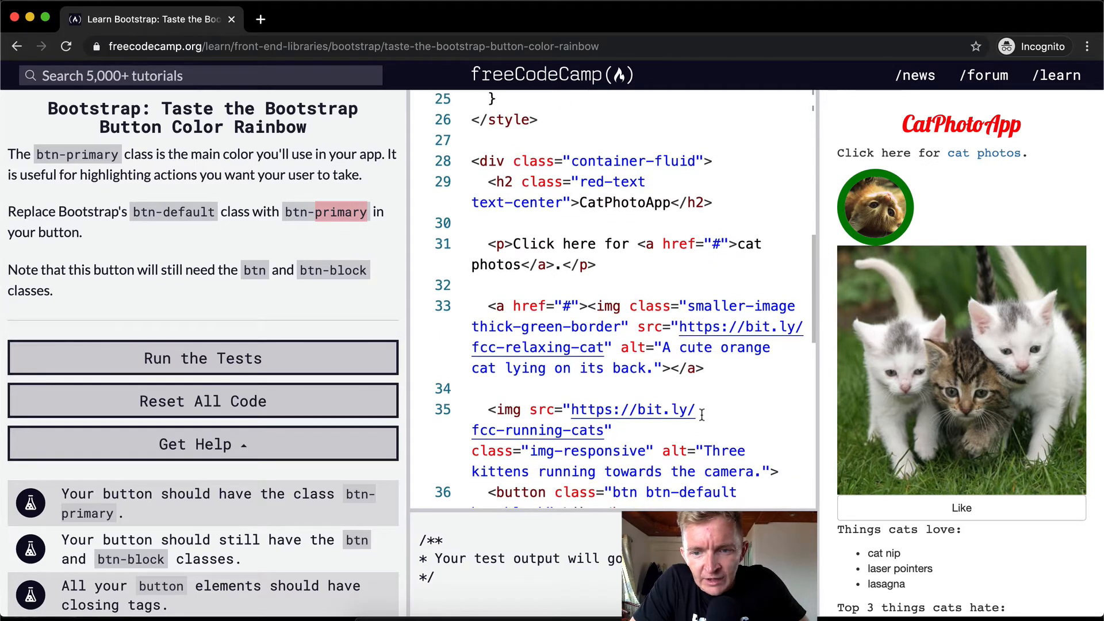
scroll(down, 3)
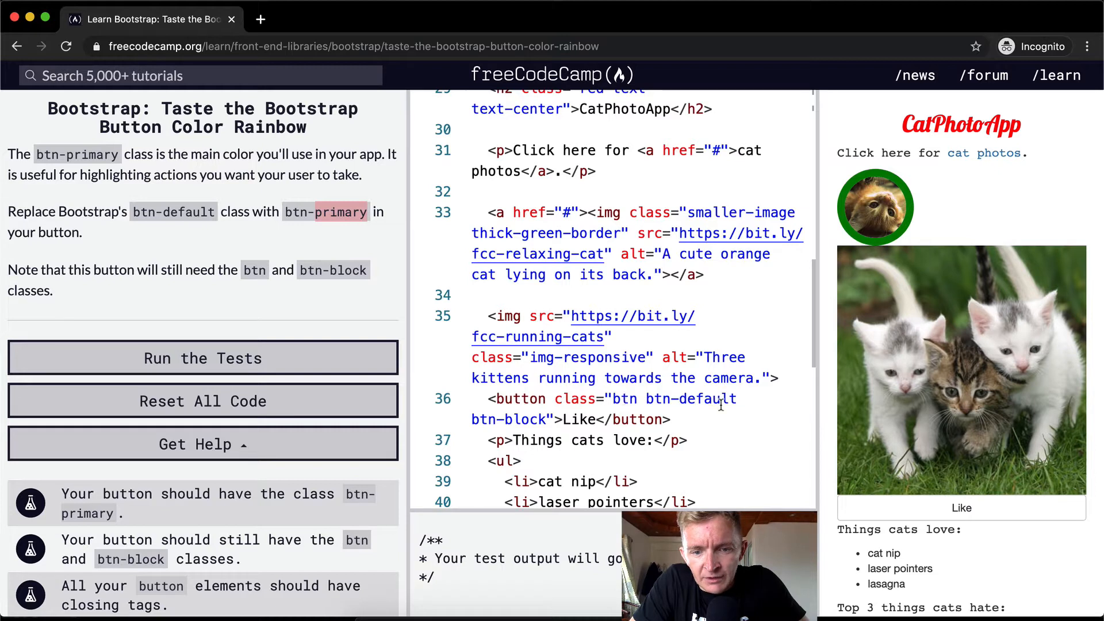
Step: Replace 'default' in the Like button's class with 'primary', giving btn-primary
double_click(708, 399)
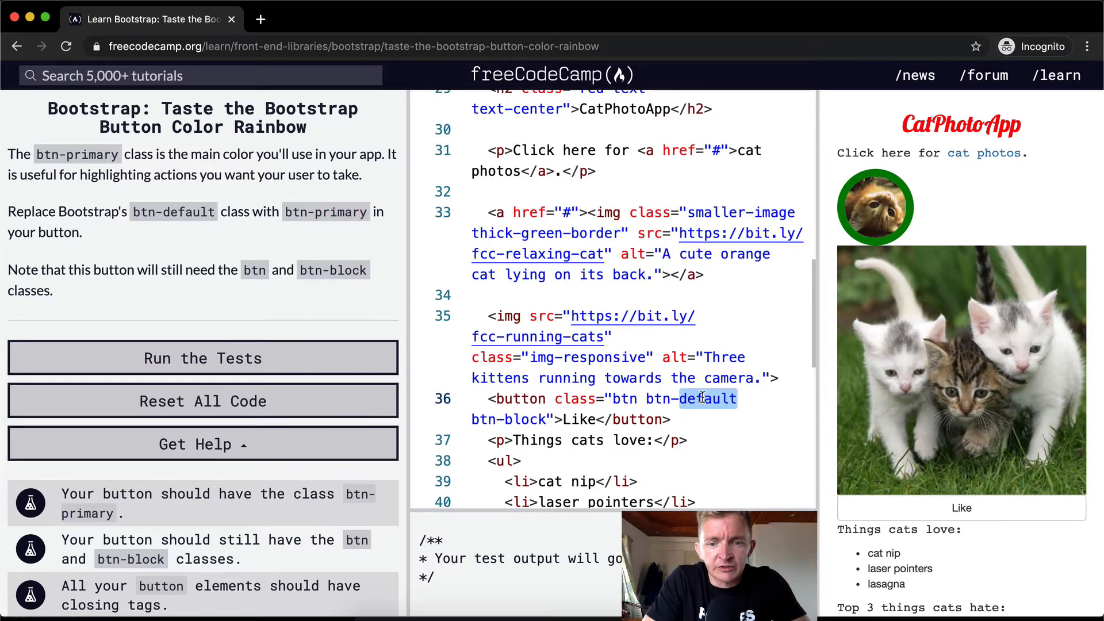
text(prim)
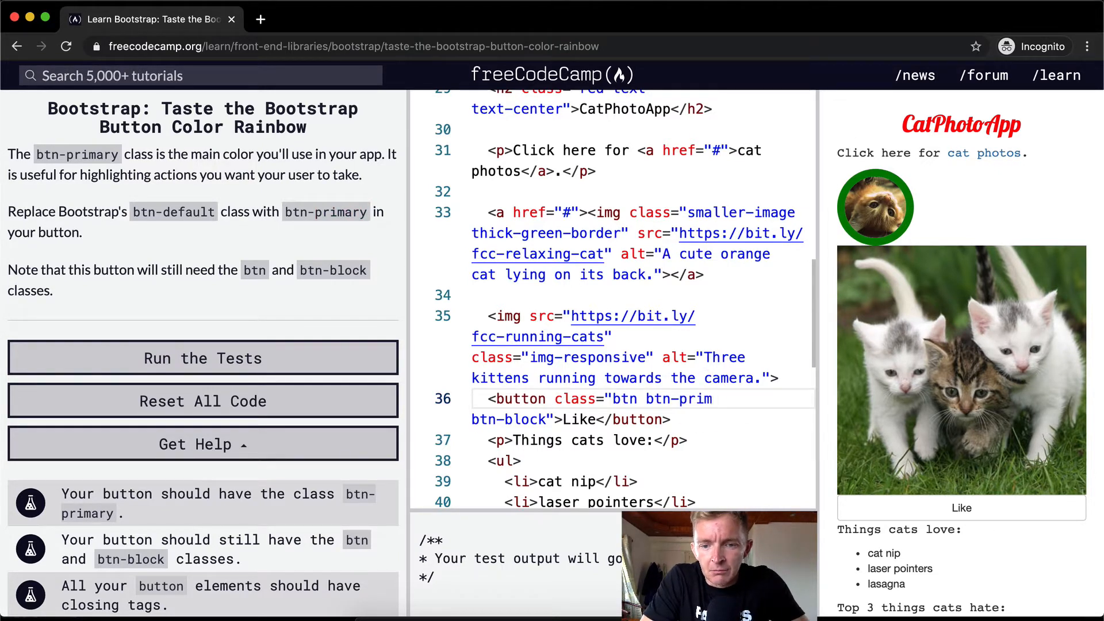
text(ary)
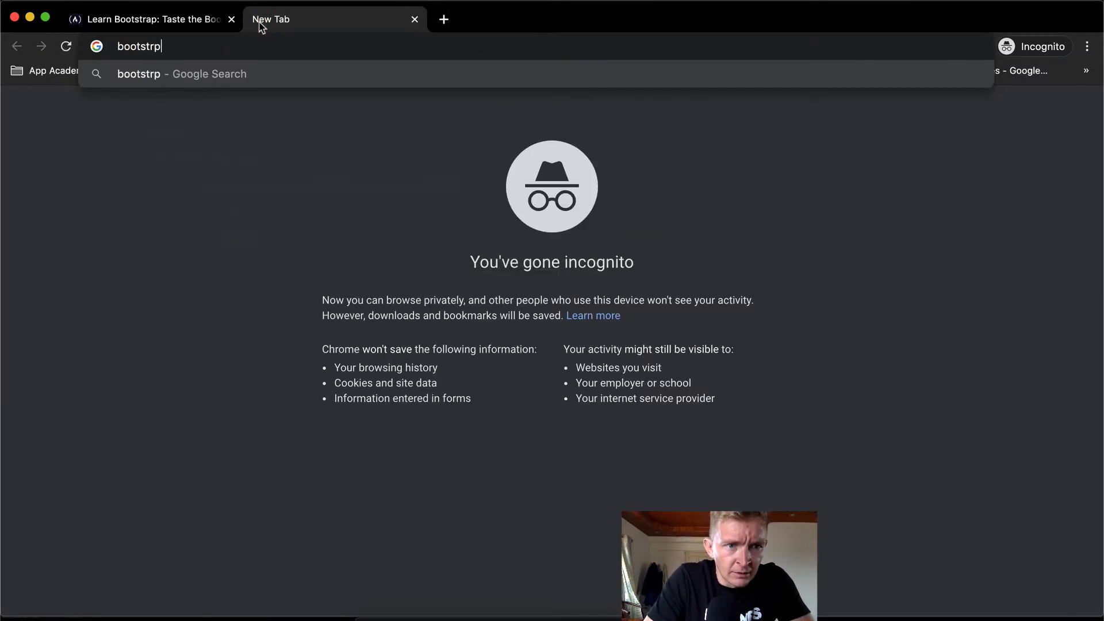
Step: Search 'bootstrap button' and view the getbootstrap.com Buttons page's coloured examples
text(bootstrap buttons)
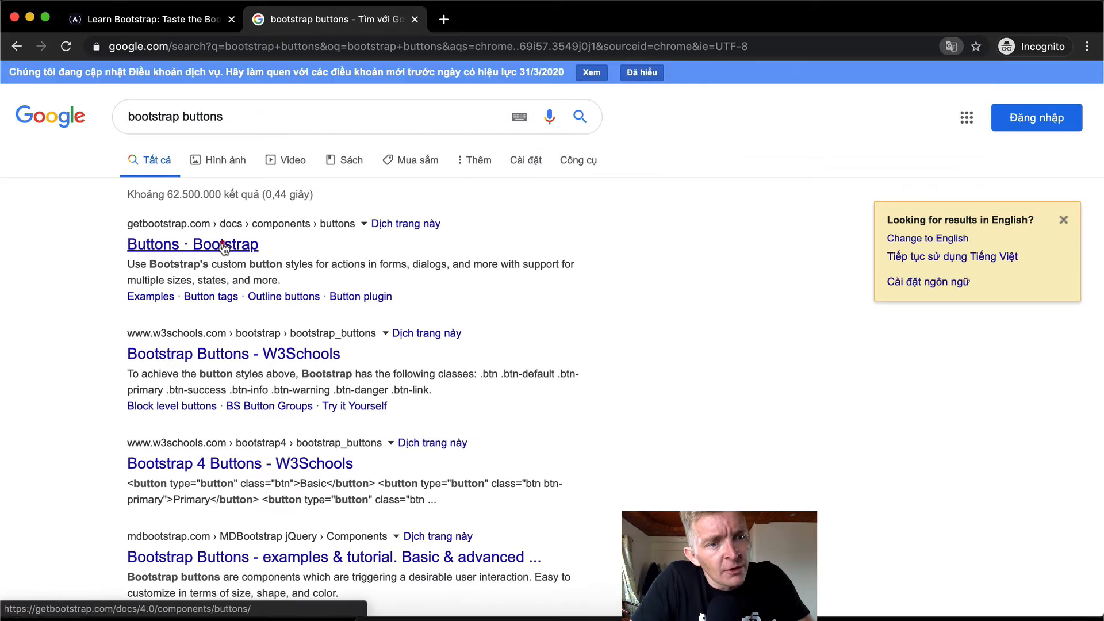
click(192, 244)
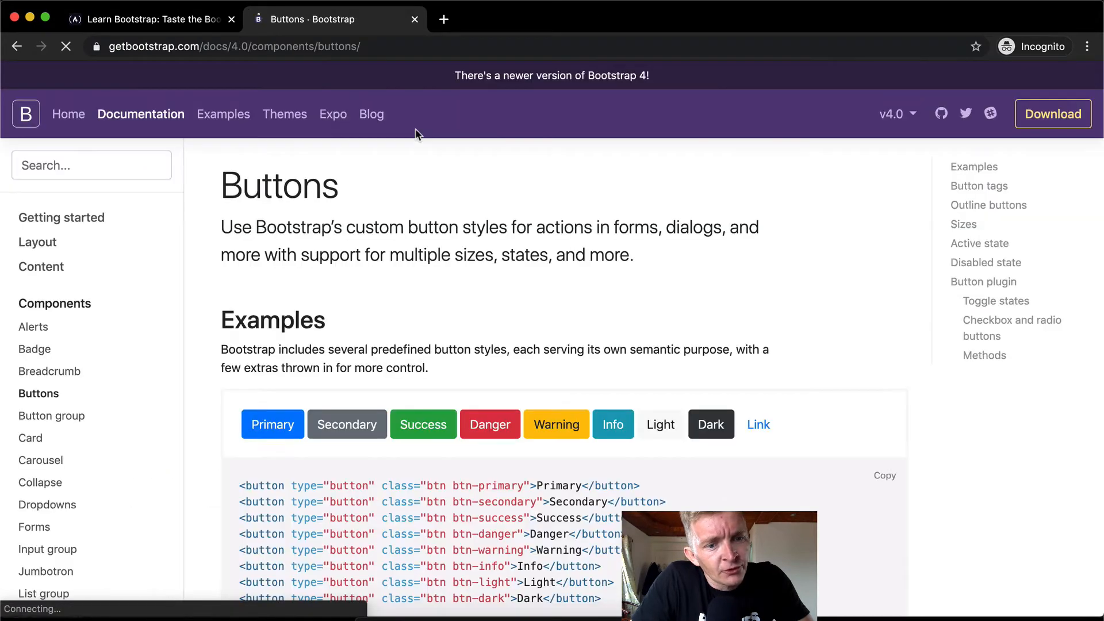
scroll(down, 3)
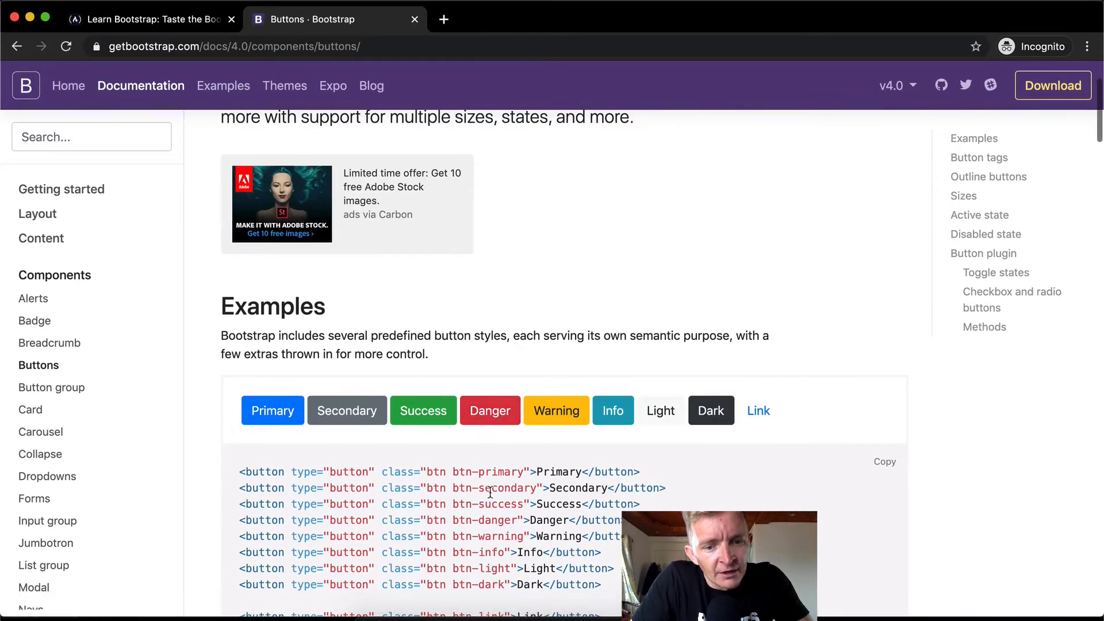
mouse_move(401, 275)
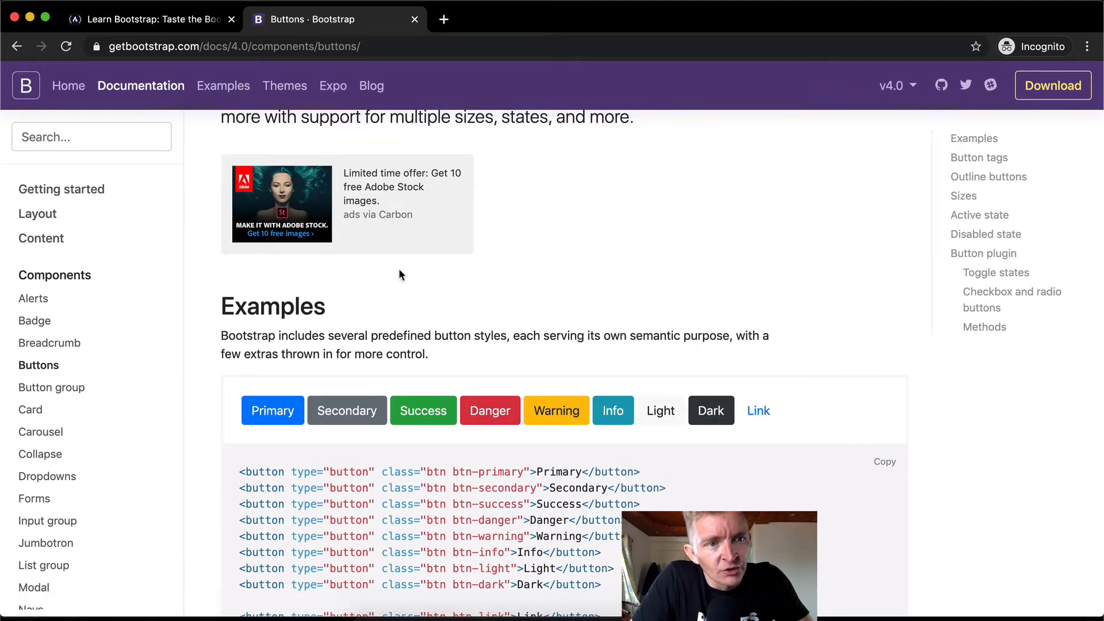
Step: Back in the challenge, try btn-success on the Like button, then restore btn-primary so it shows blue
click(149, 19)
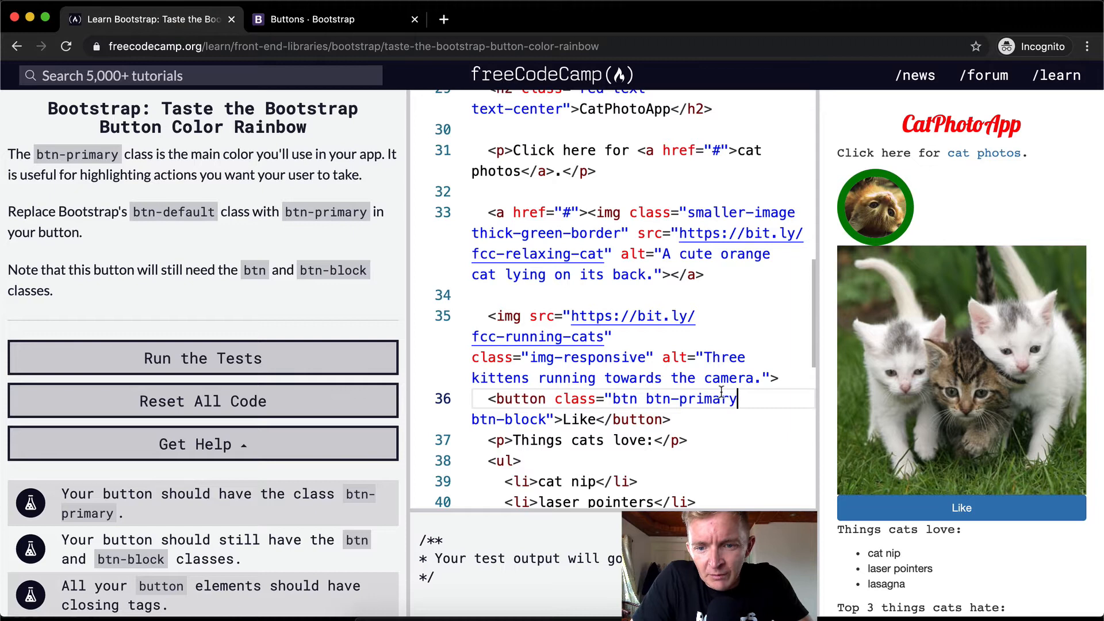
text(btn-succe)
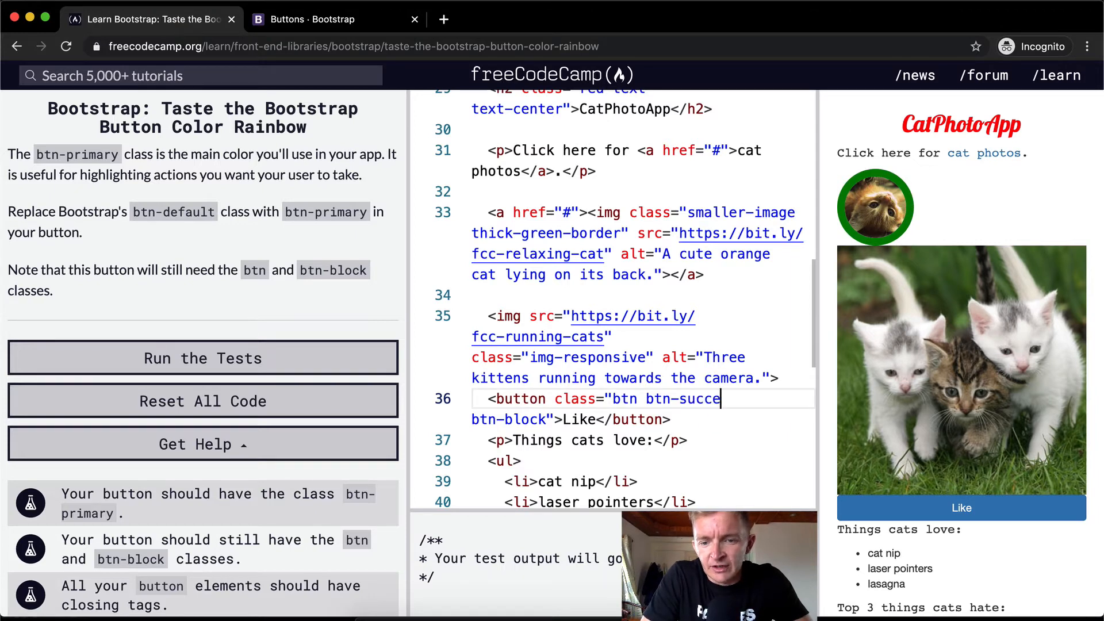
text(ss)
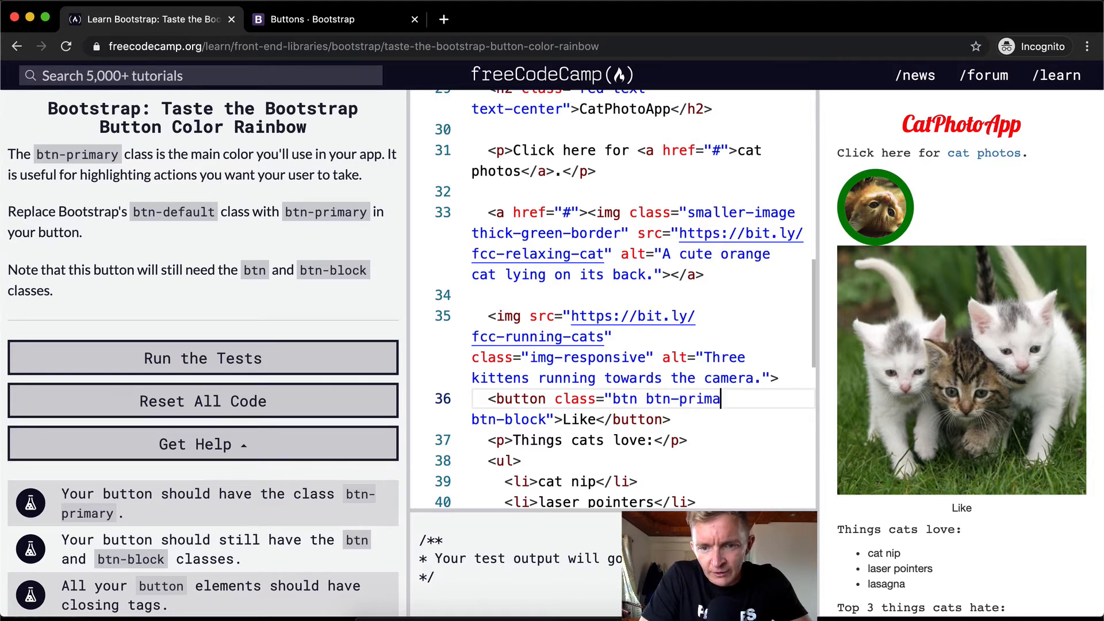
text(ry)
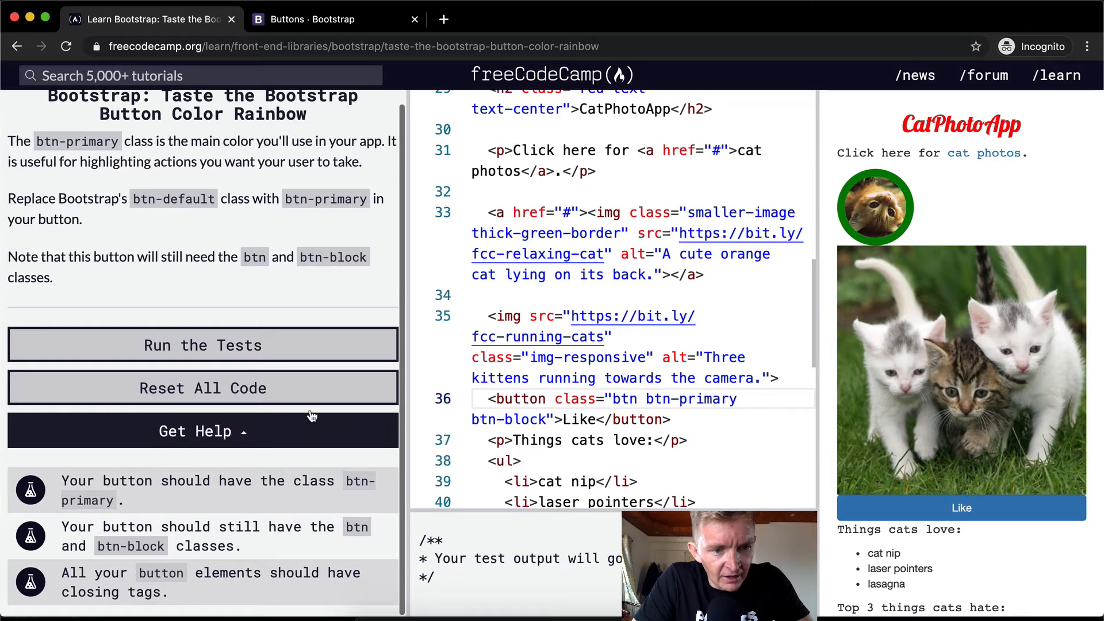
Step: Run the tests to see the btn-block check fail, then add btn-block back to the class
click(202, 345)
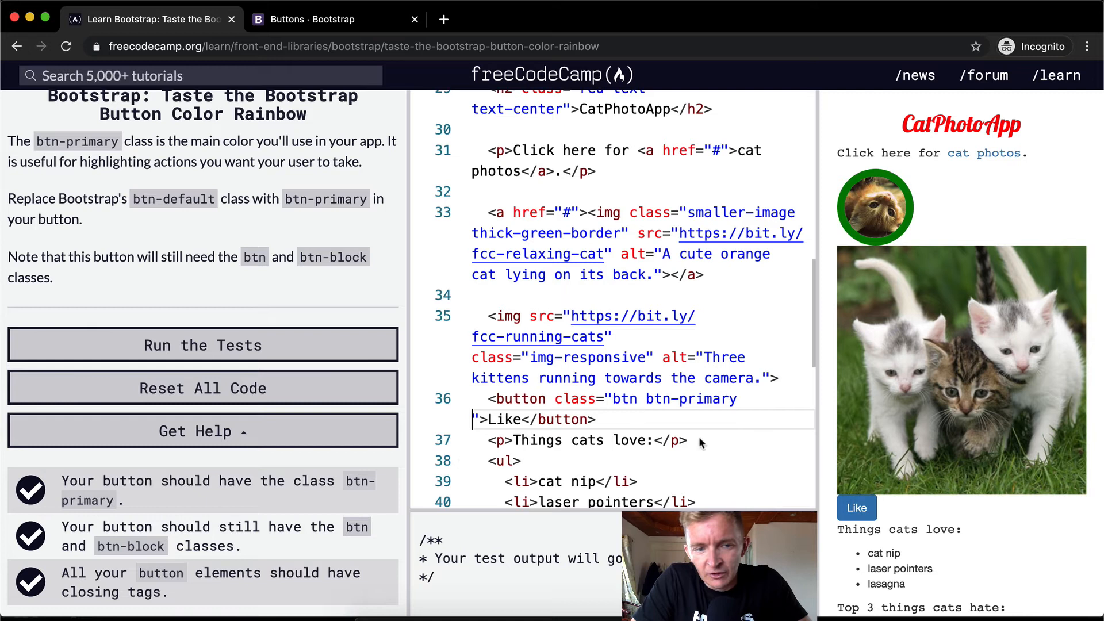
click(202, 345)
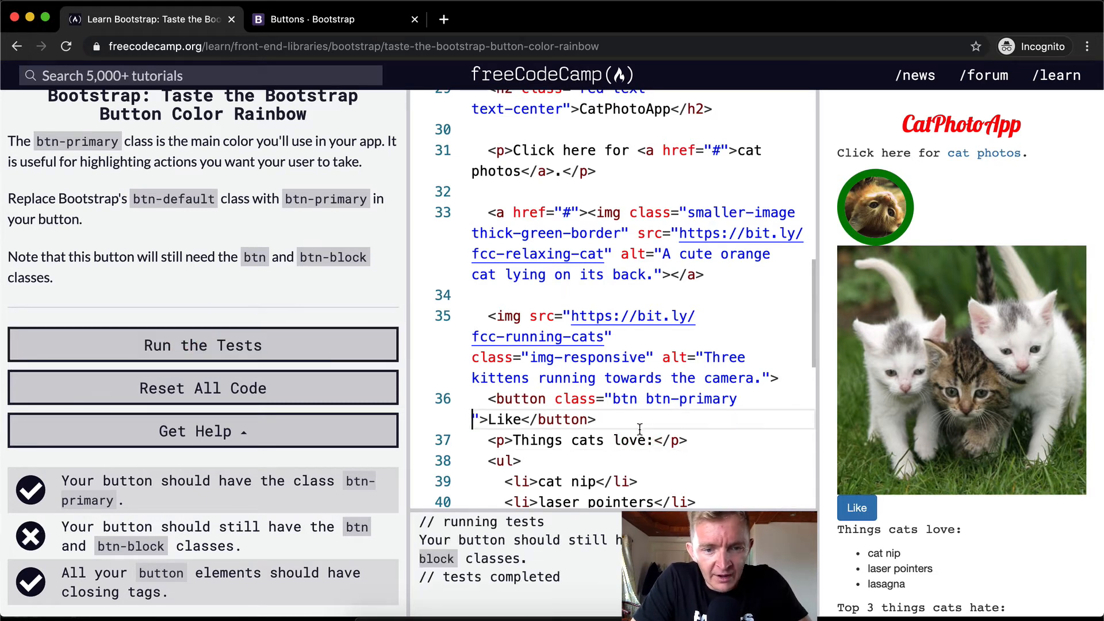
text(btn-block)
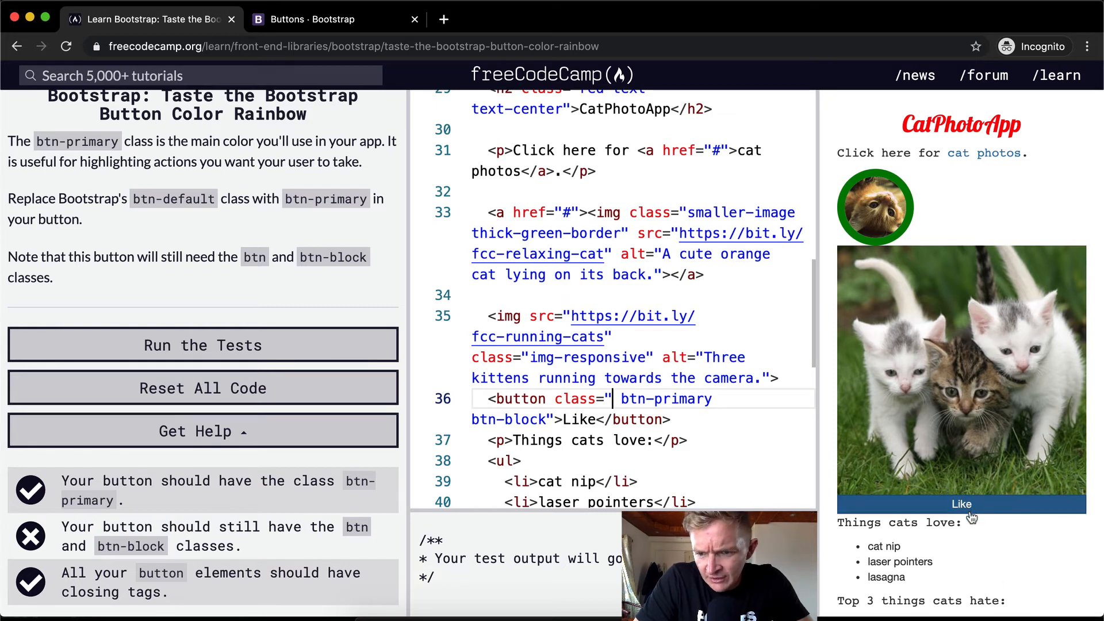
Step: Retype btn and remove btn-primary, leaving the Like button with btn btn-block
text(btn)
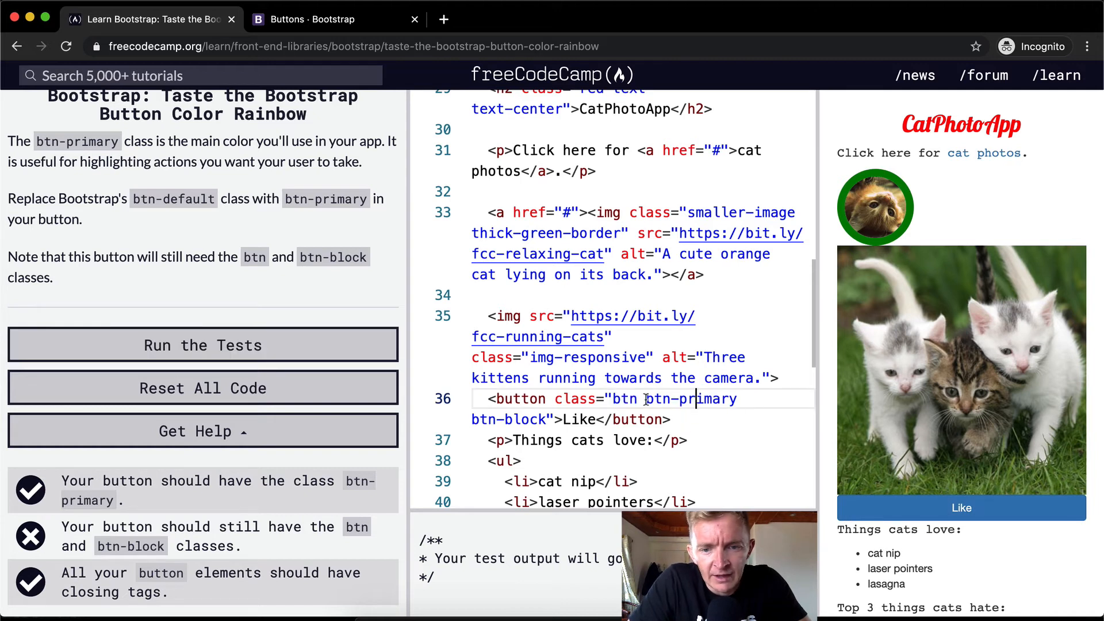
click(203, 345)
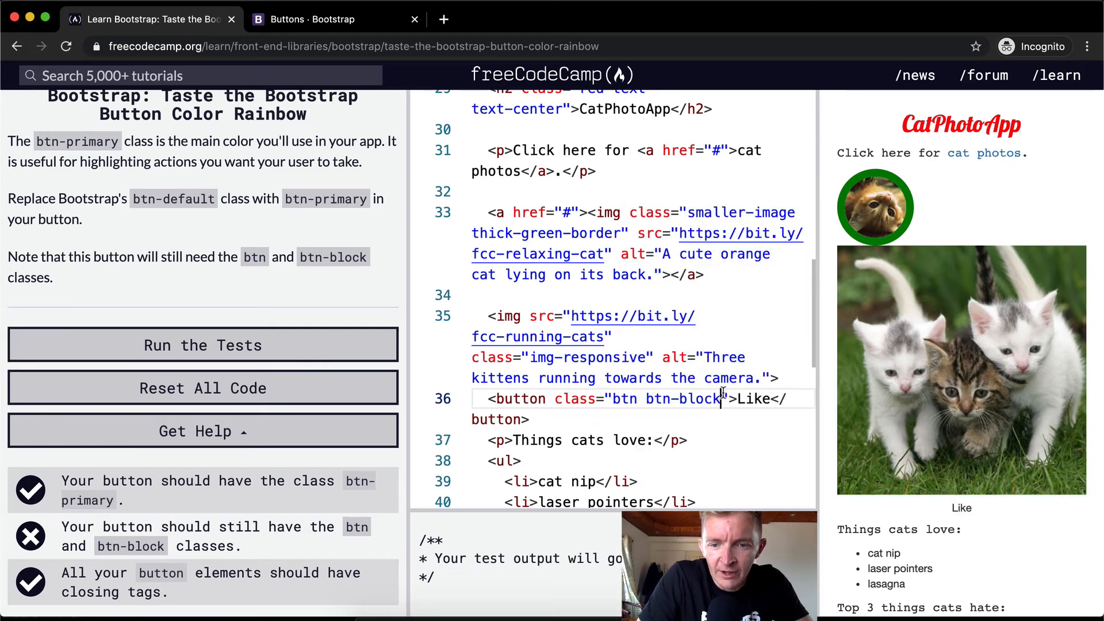
Step: Add btn-primary back, move btn to the end, and run the tests until all pass
text(btn-primary)
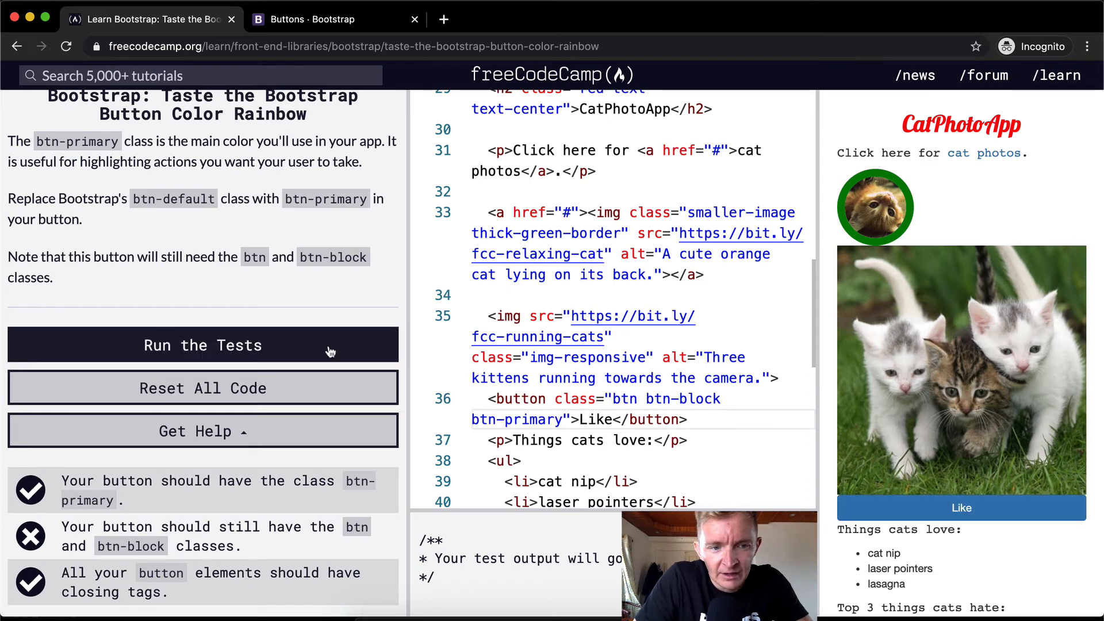
click(203, 345)
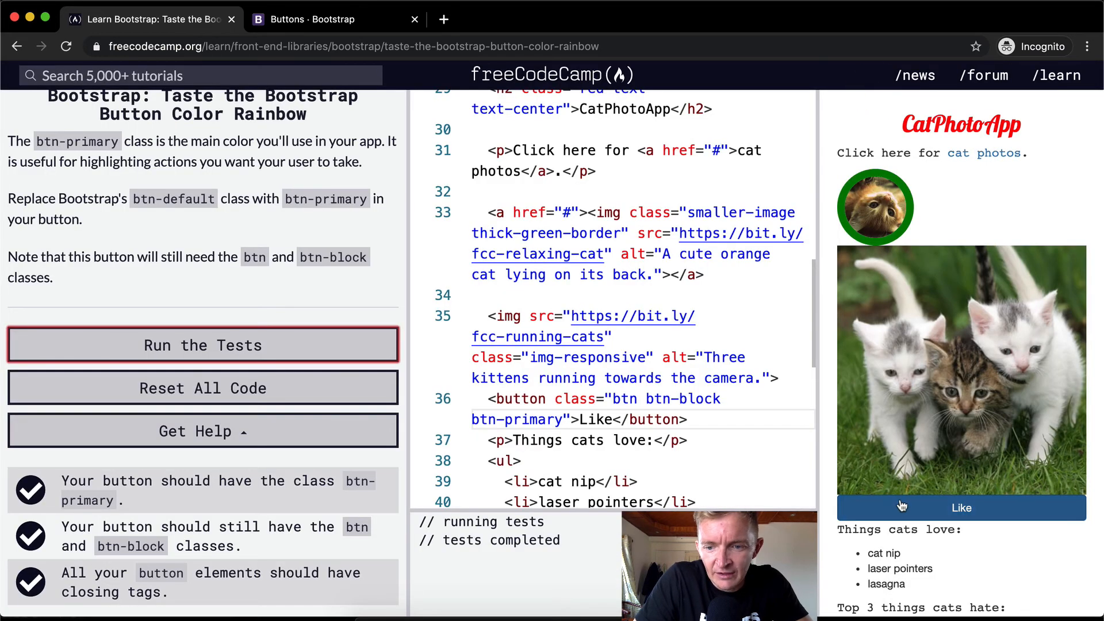
double_click(622, 399)
text( btn)
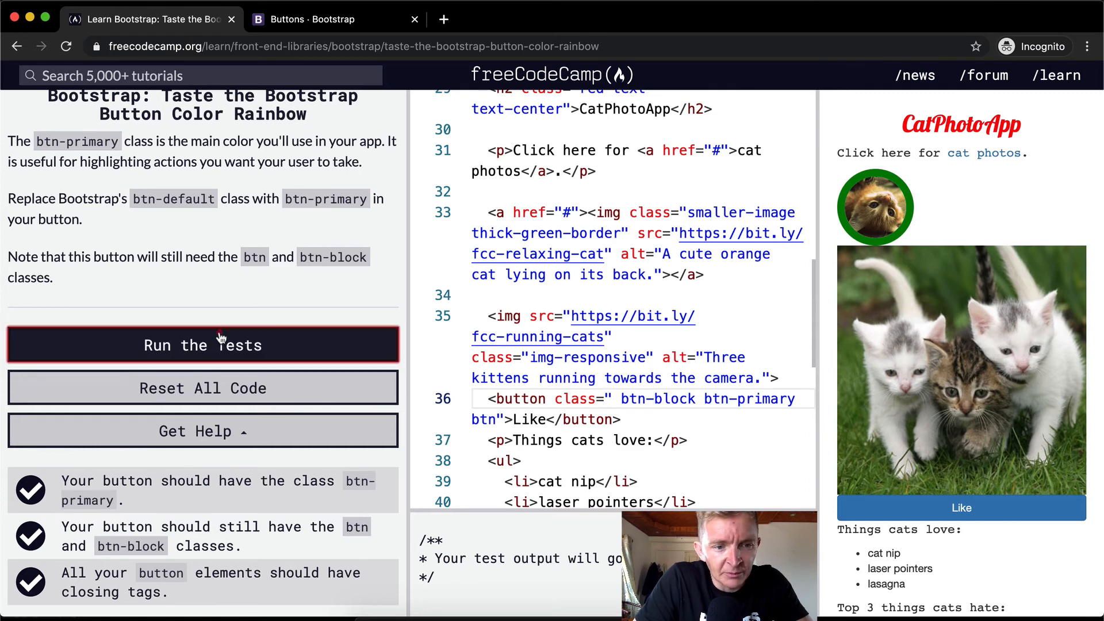
click(203, 345)
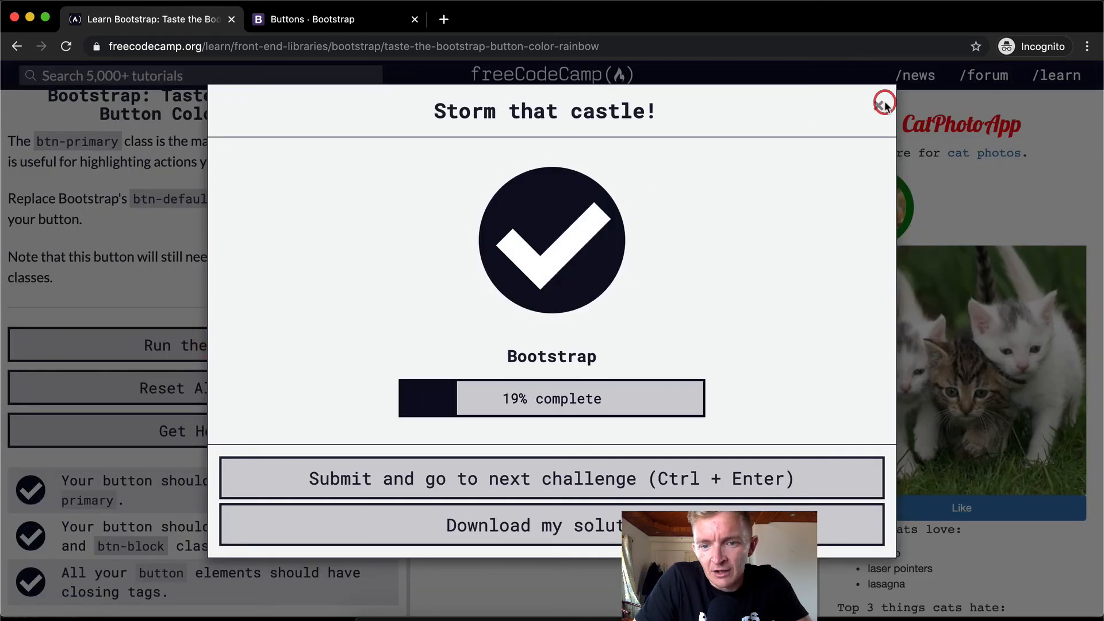
Step: Dismiss the dialog, reorder classes to btn btn-block btn-primary, and rerun the passing tests
click(882, 105)
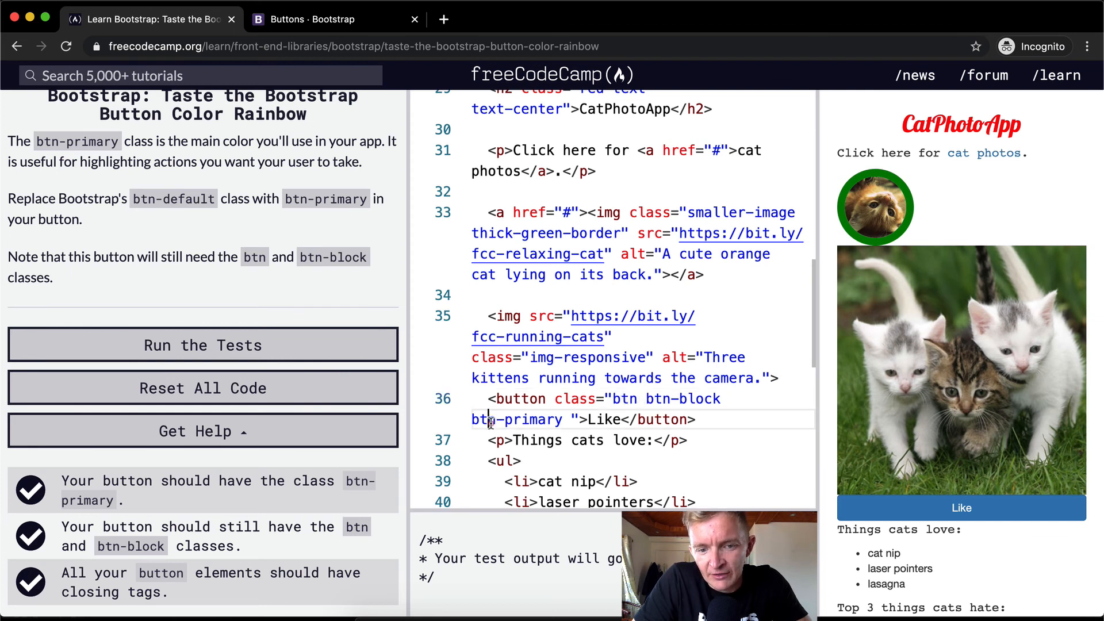
click(573, 419)
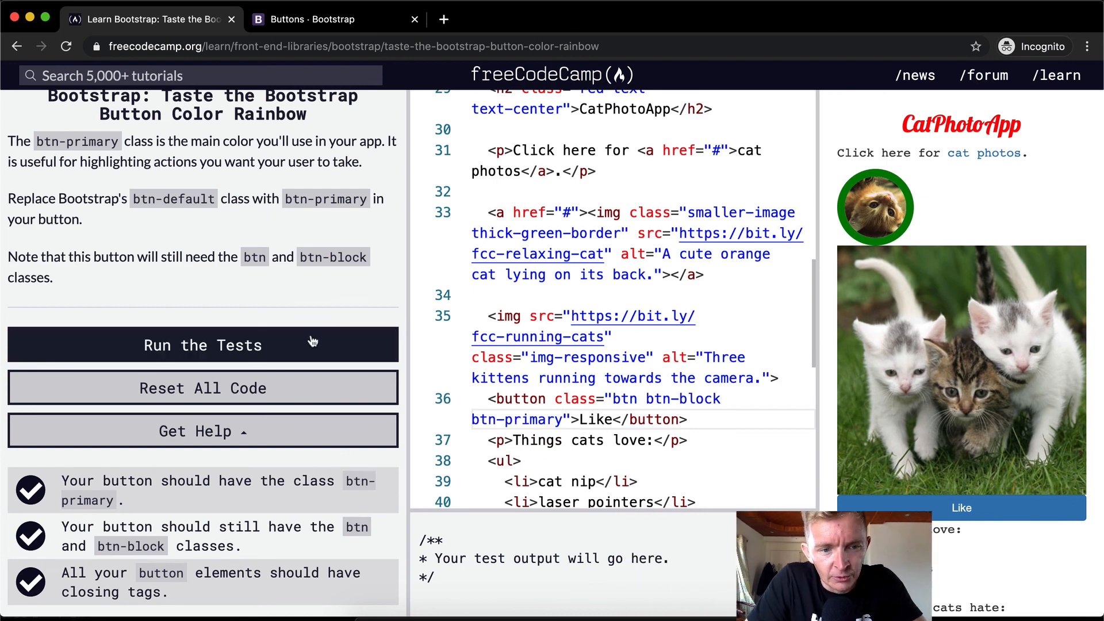
click(203, 345)
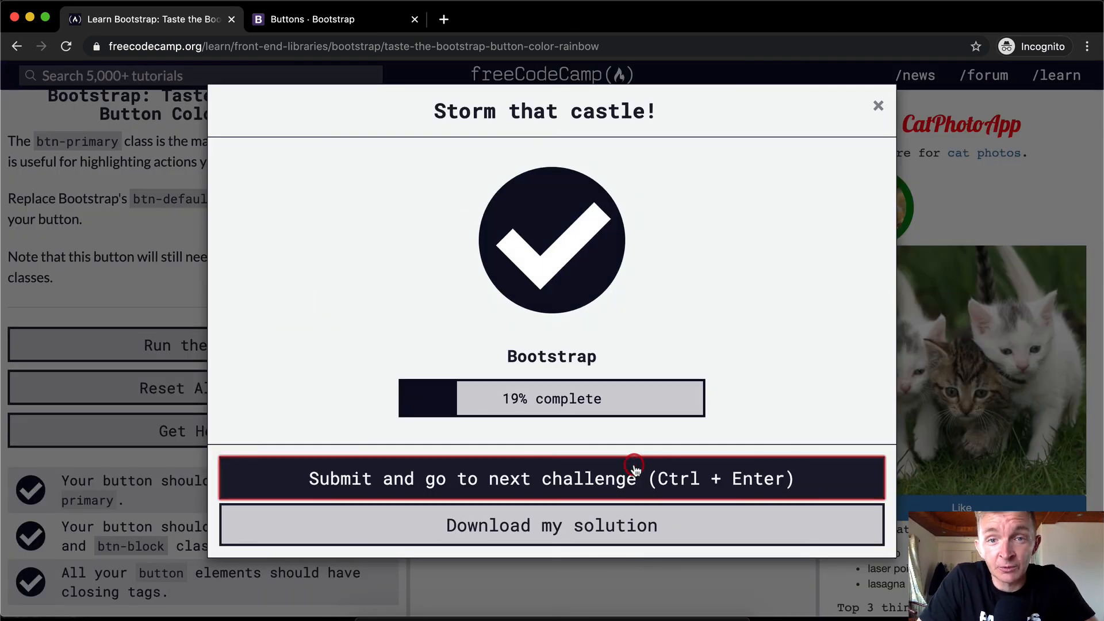